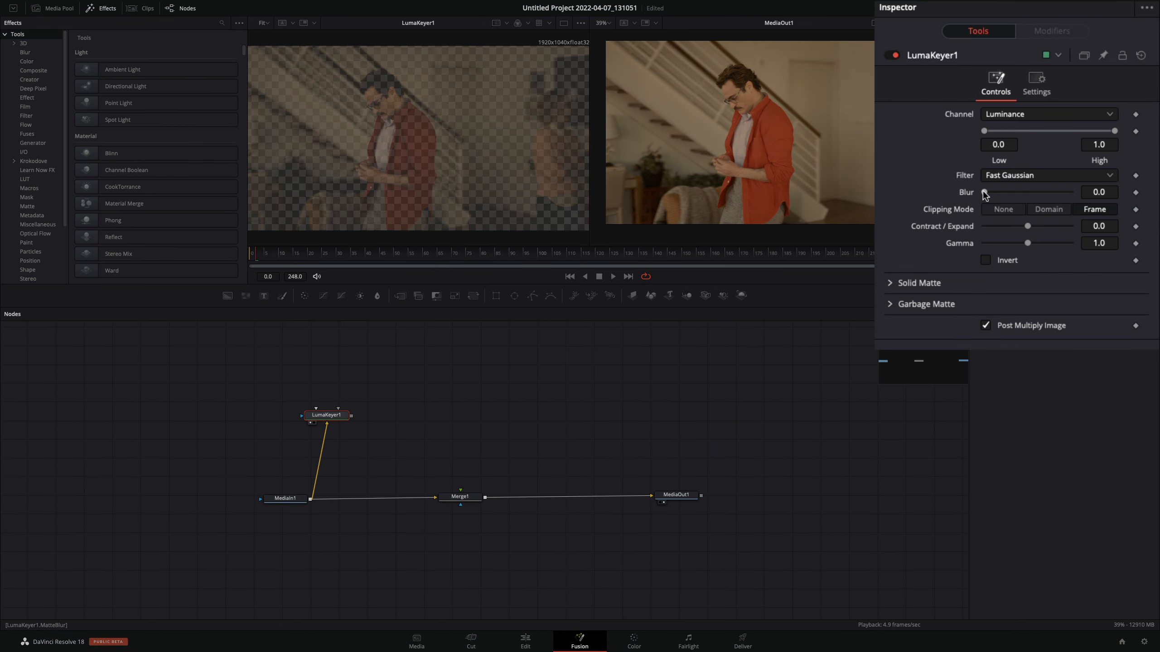
# Step: Give LumaKeyer1 Blur 10, Contract/Expand 1, Gamma 3 and keyframe a raised Low threshold
pyautogui.moveTo(984, 192); pyautogui.dragTo(1069, 192)
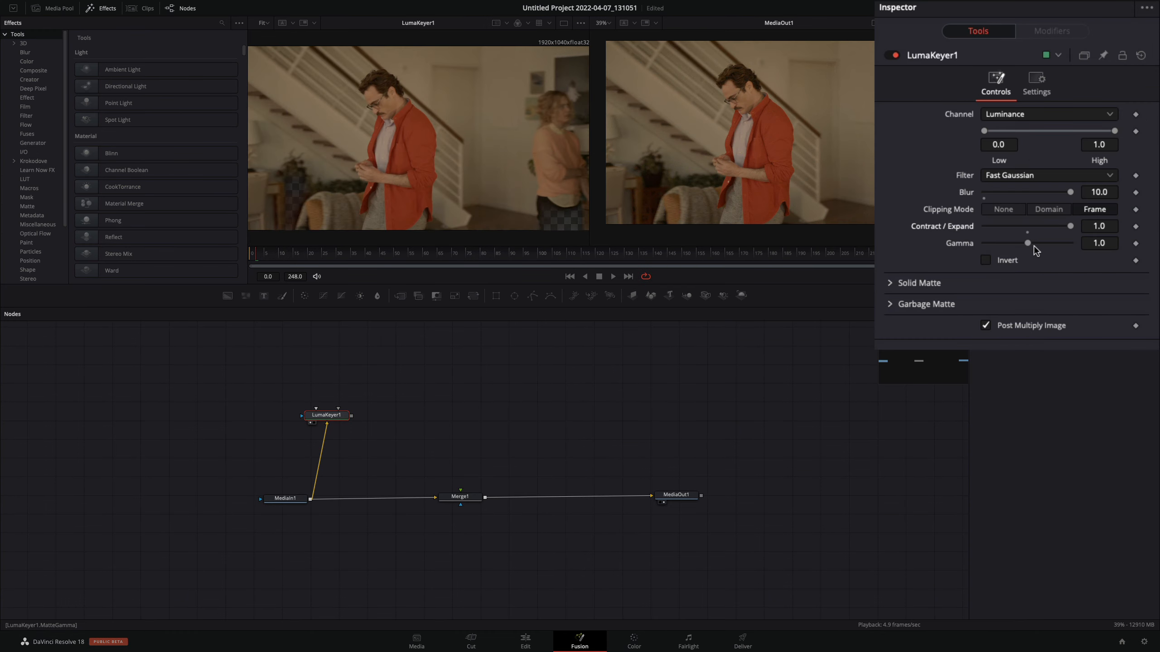
pyautogui.rightClick(998, 161)
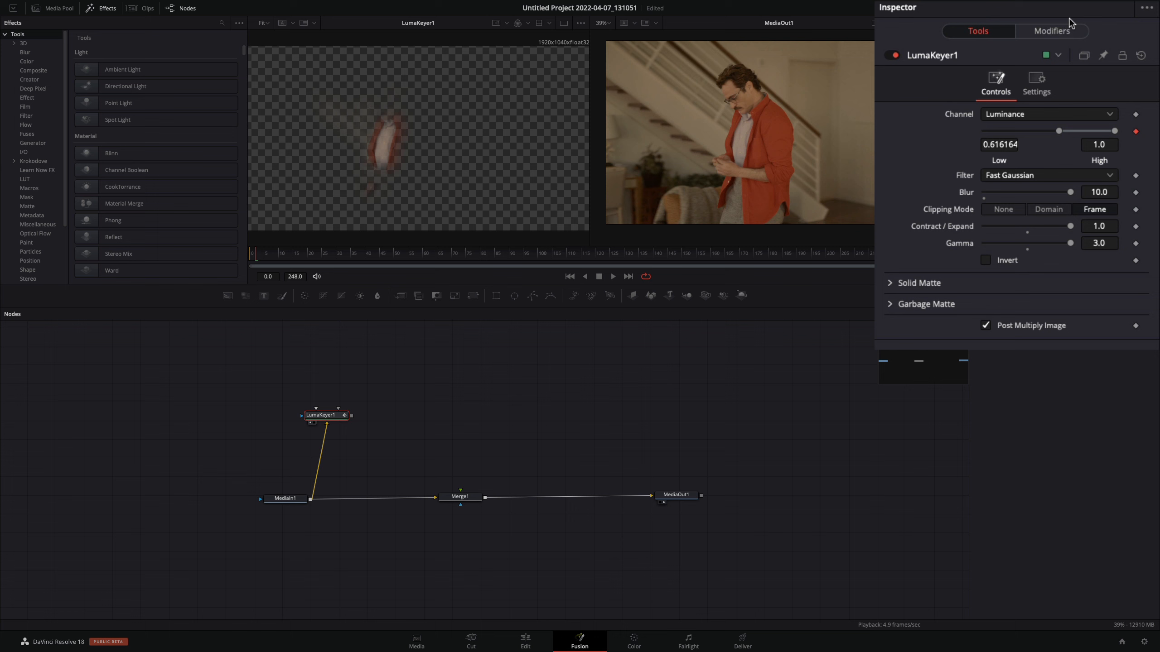
pyautogui.click(1051, 31)
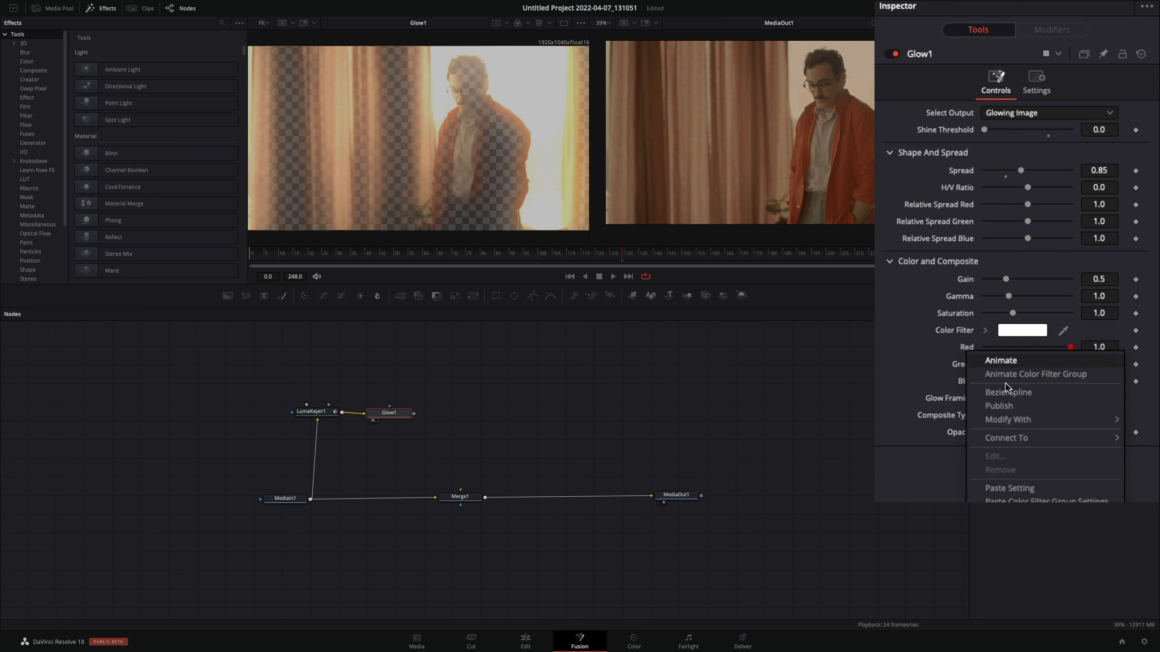
pyautogui.moveTo(1024, 428)
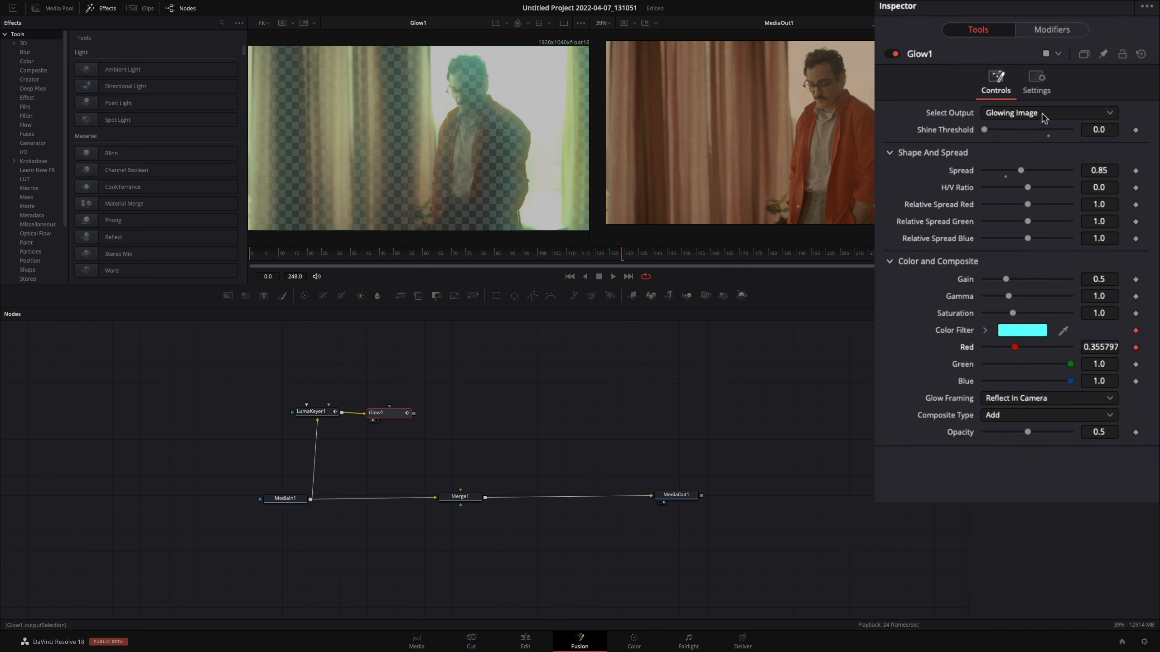
# Step: Animate the Glow node's Red, Green and Blue channels to tint the glow purple
pyautogui.click(1052, 29)
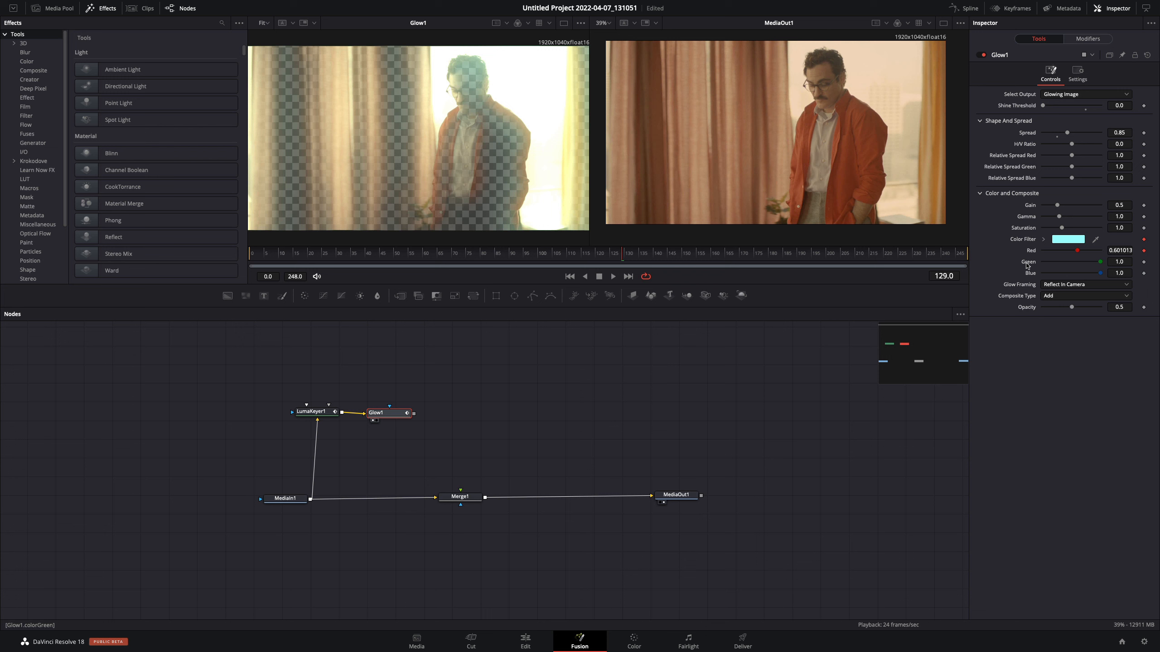
pyautogui.click(1088, 38)
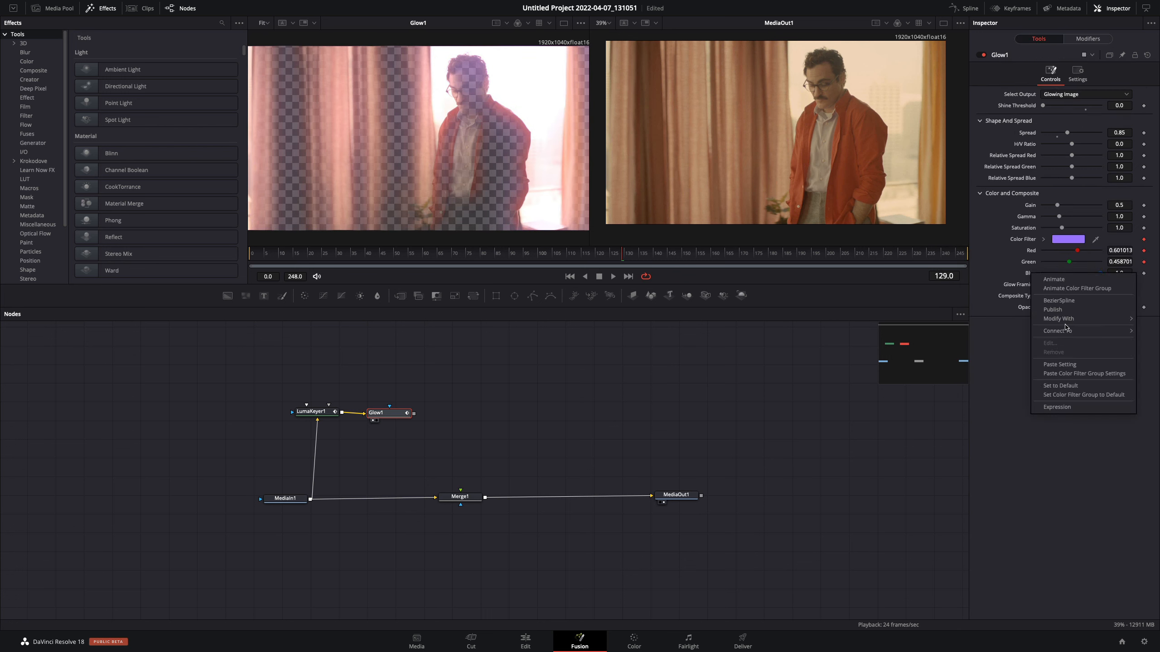
pyautogui.click(1058, 319)
pyautogui.write('-2')
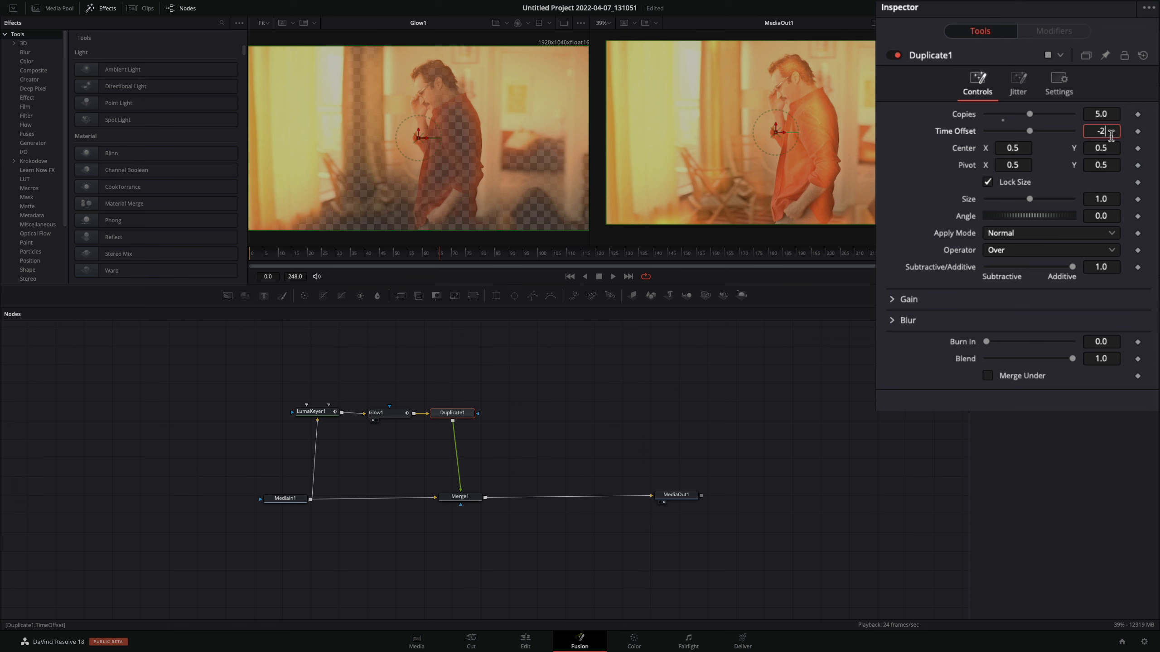
# Step: Give the Duplicate node 5 copies at a -2 frame offset and choose its apply mode
pyautogui.click(1051, 234)
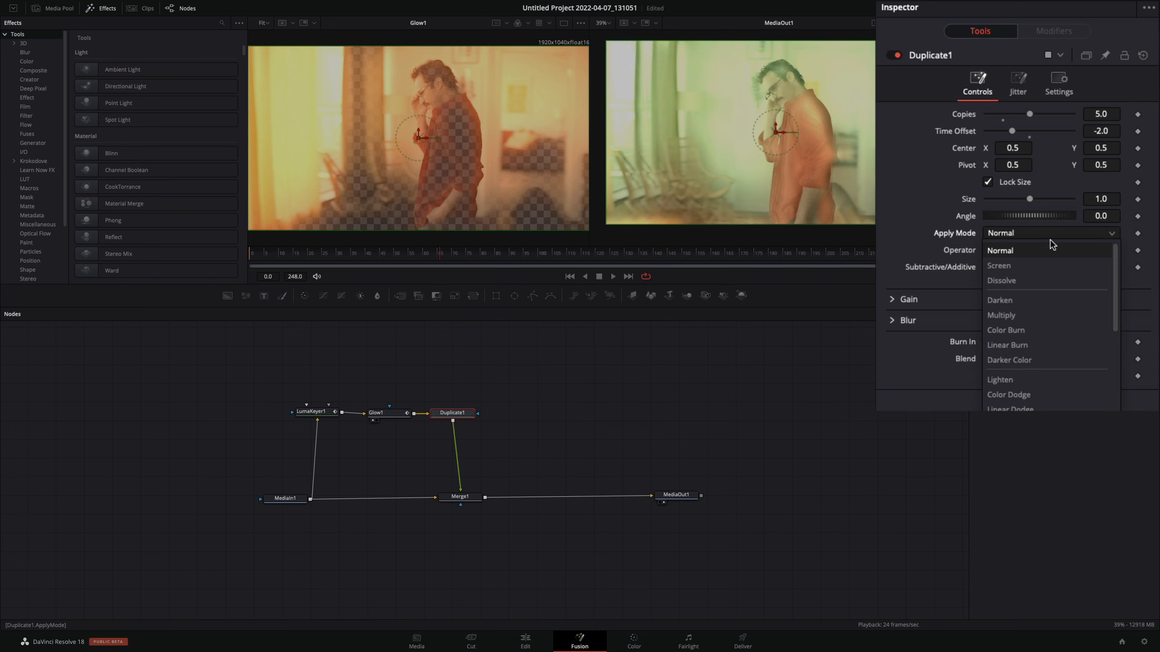
pyautogui.click(998, 265)
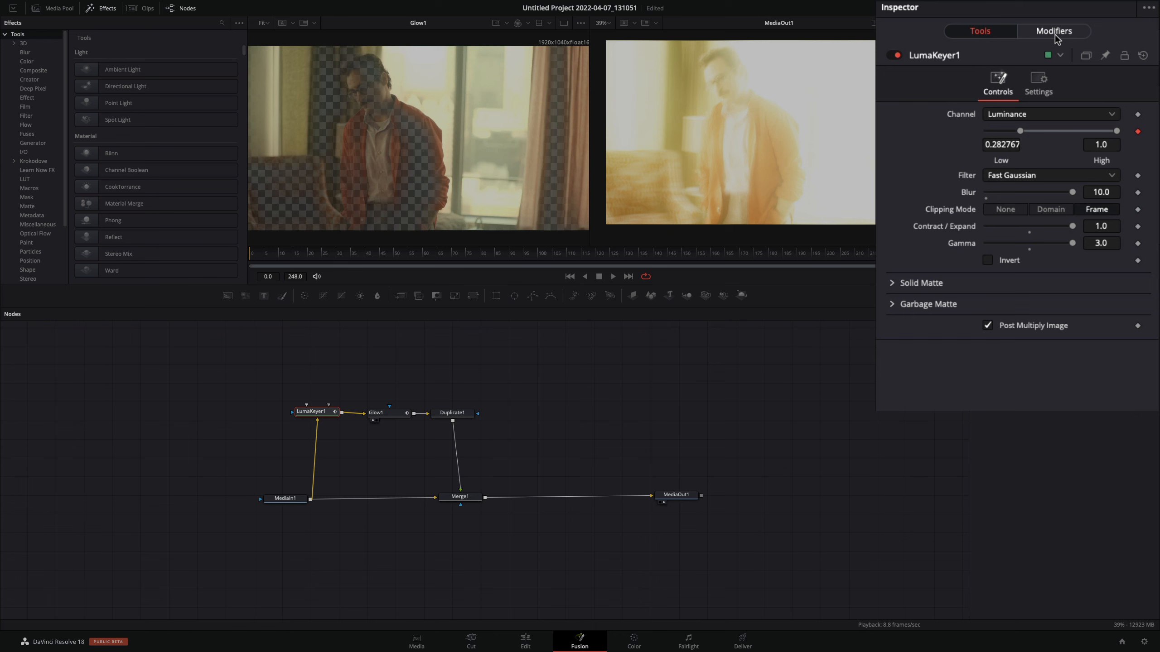
# Step: Drive LumaKeyer1's Low threshold with a Shake modifier, smoothness 6, range 0 to 1
pyautogui.click(1054, 31)
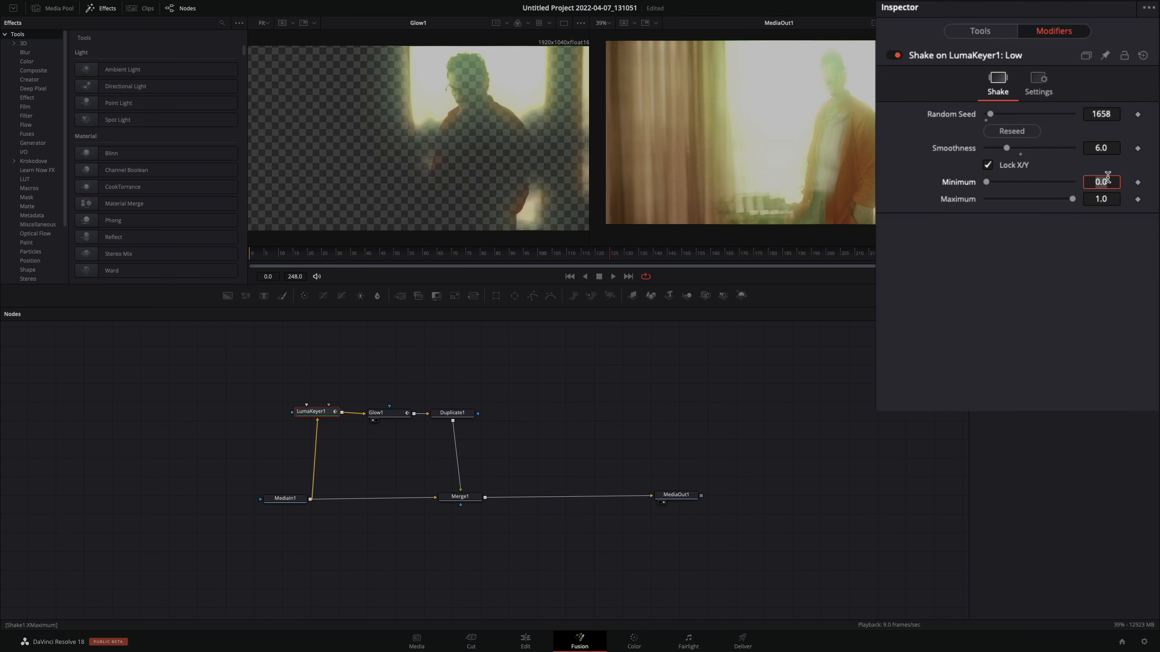